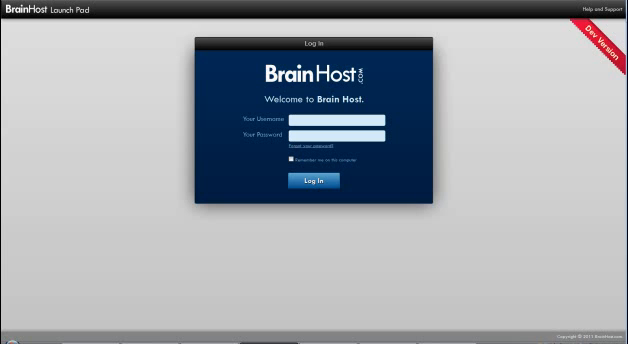
pyautogui.moveTo(376, 96)
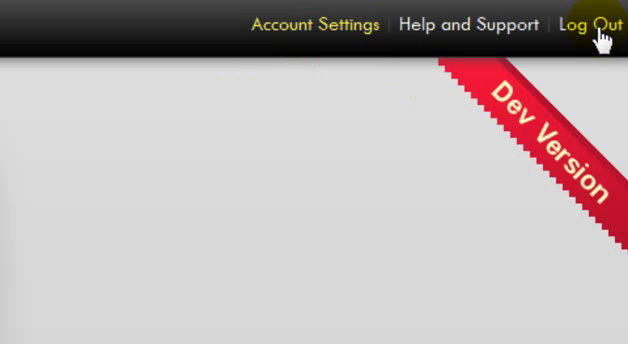
# View the account summary of tickets and services, then switch to the Help and Support center.
pyautogui.click(314, 24)
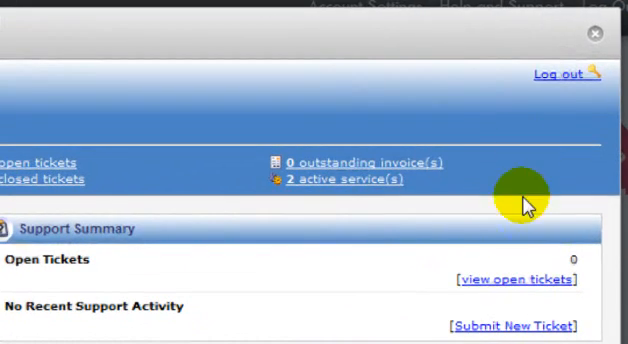
pyautogui.click(592, 32)
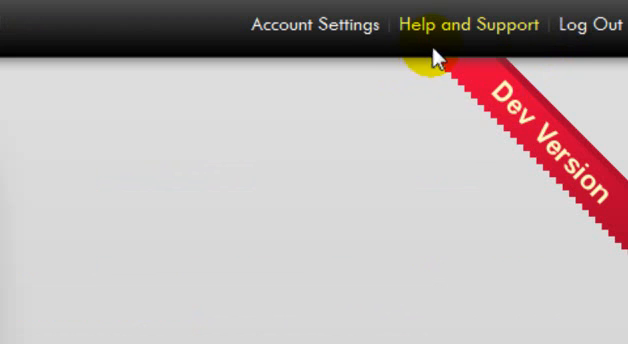
pyautogui.click(466, 24)
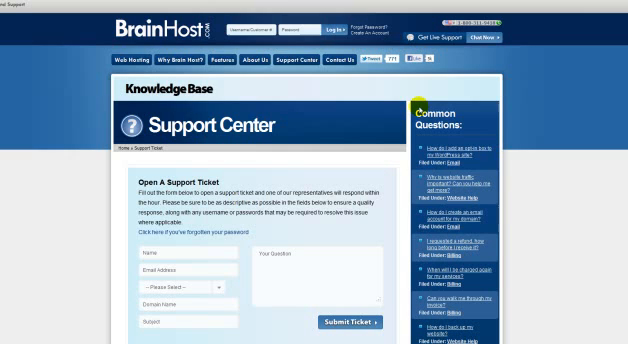
pyautogui.moveTo(258, 100)
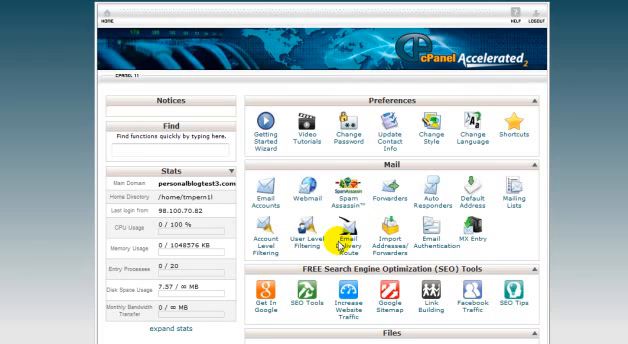
# Launch the cPanel for Advanced Users hosting control panel from the Launch Pad.
pyautogui.click(150, 150)
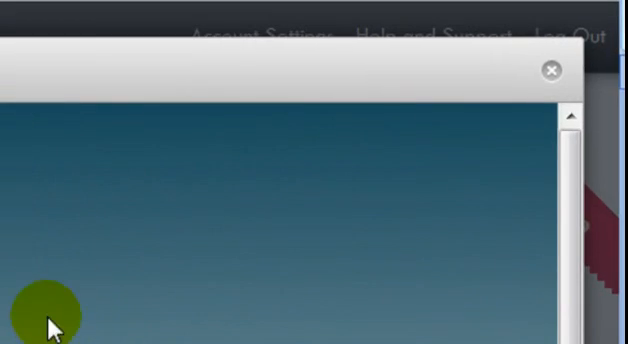
# Close the cPanel window to land back on the Website Control Center.
pyautogui.click(548, 72)
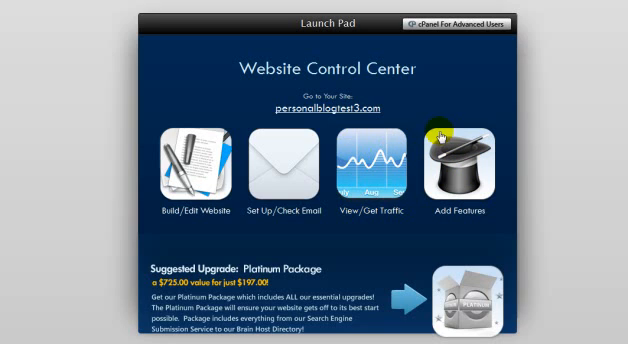
pyautogui.moveTo(308, 104)
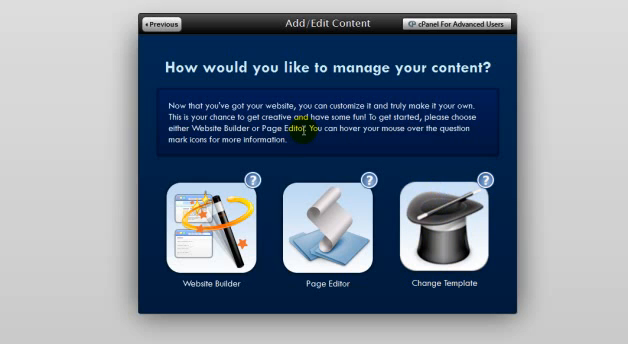
pyautogui.moveTo(396, 150)
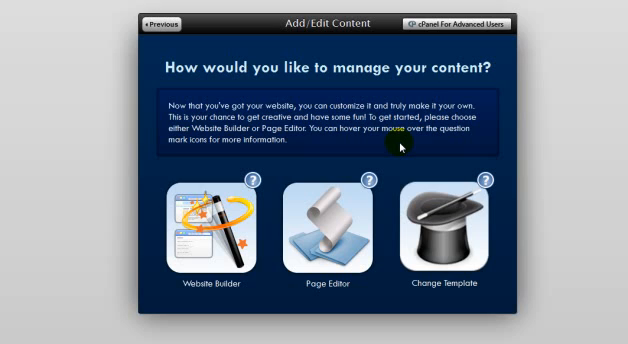
# Select Website Builder on the Add/Edit Content screen to manage the site's content.
pyautogui.click(210, 220)
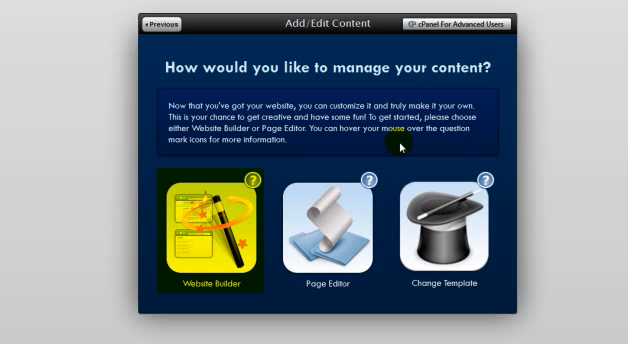